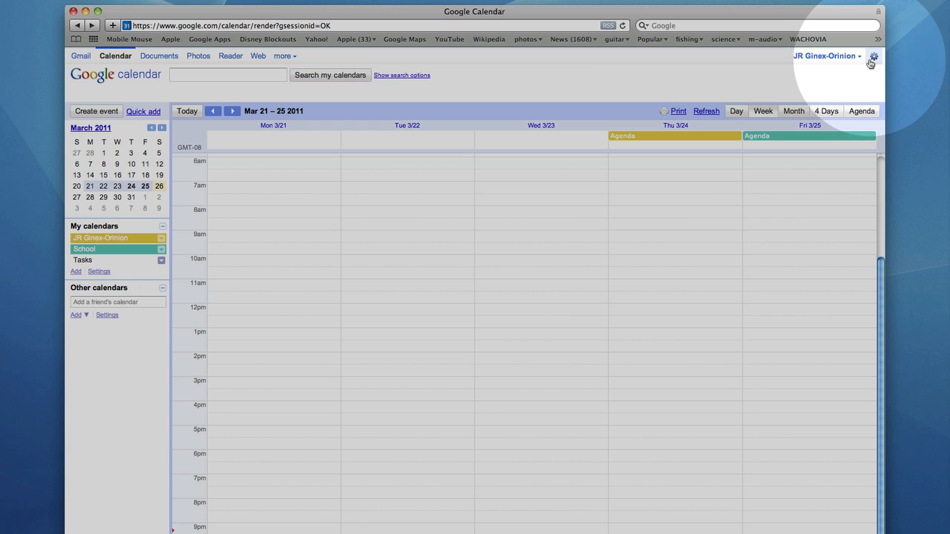
Open the School calendar's sharing settings and ensure 'Make this calendar public' stays ticked.
left_click(874, 57)
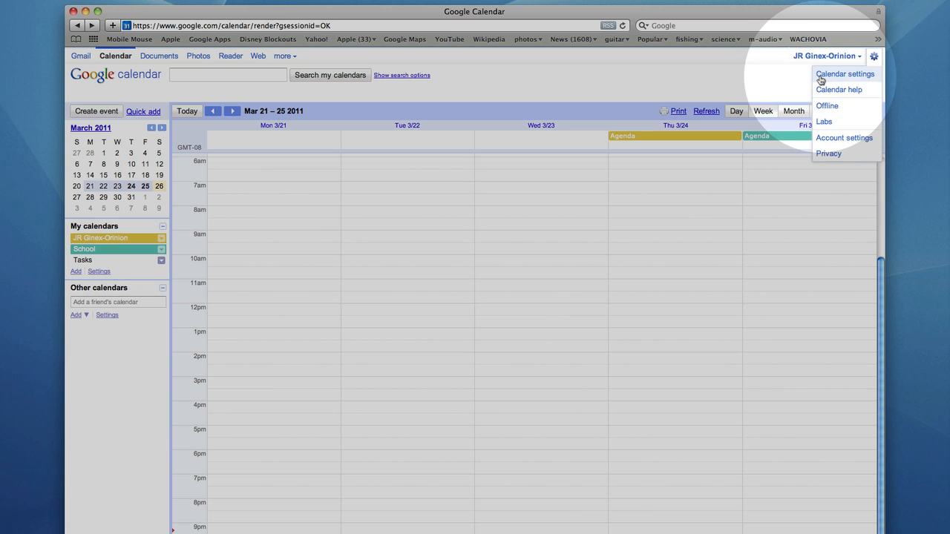
left_click(844, 74)
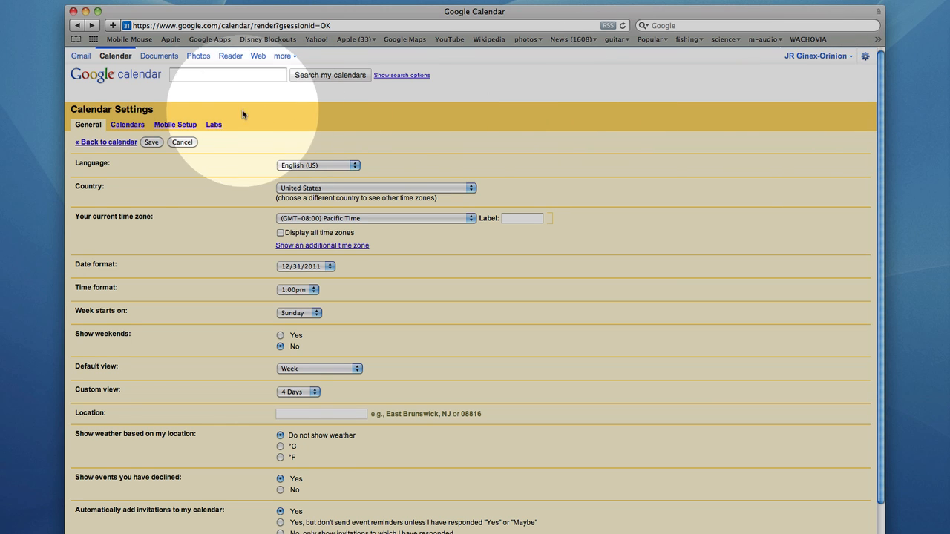
left_click(127, 124)
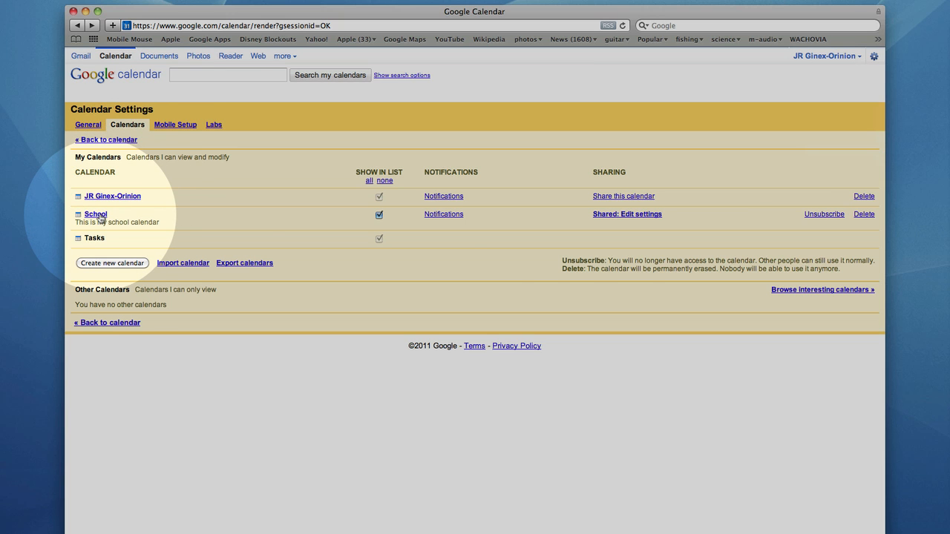
left_click(95, 215)
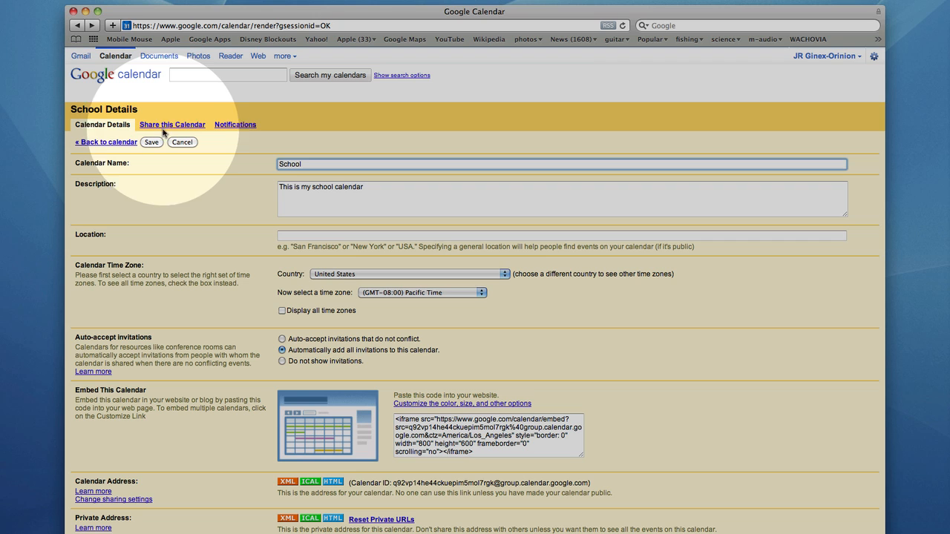
left_click(171, 124)
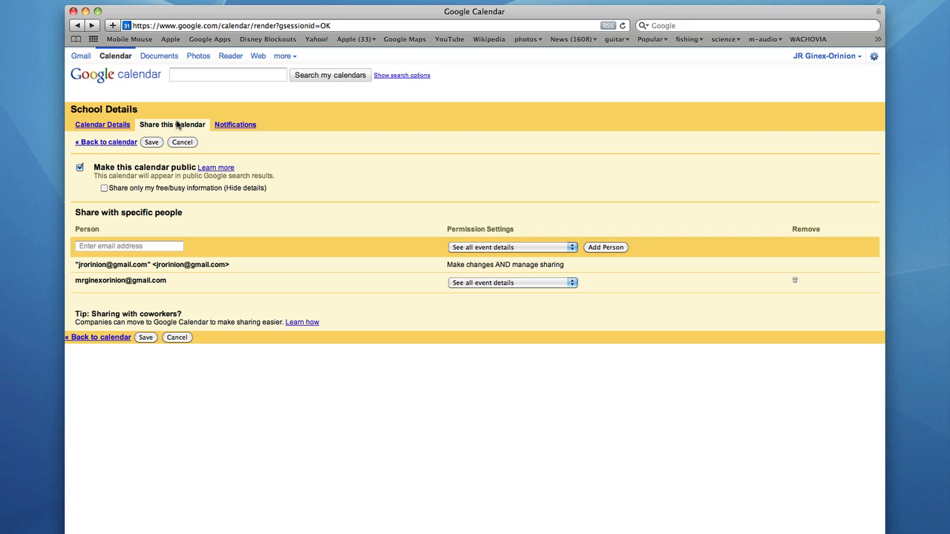
left_click(80, 167)
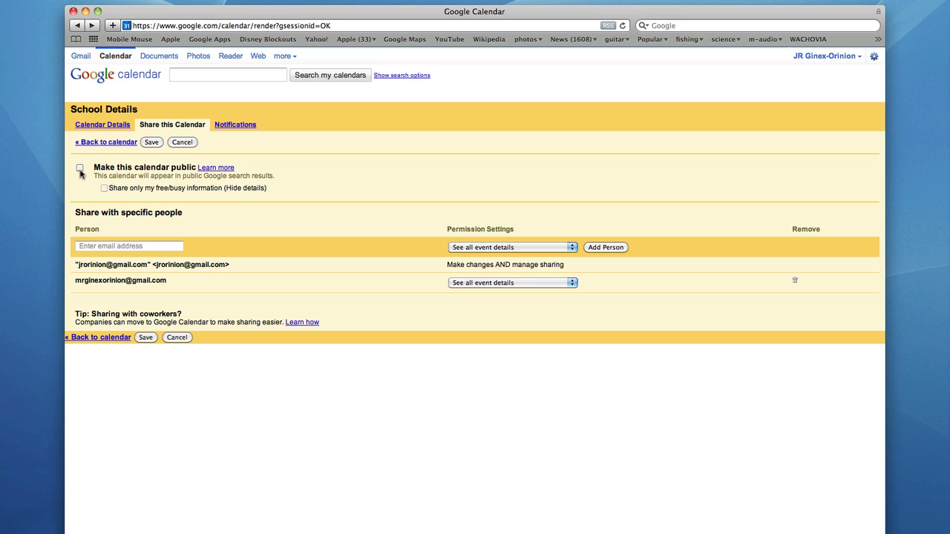
left_click(80, 168)
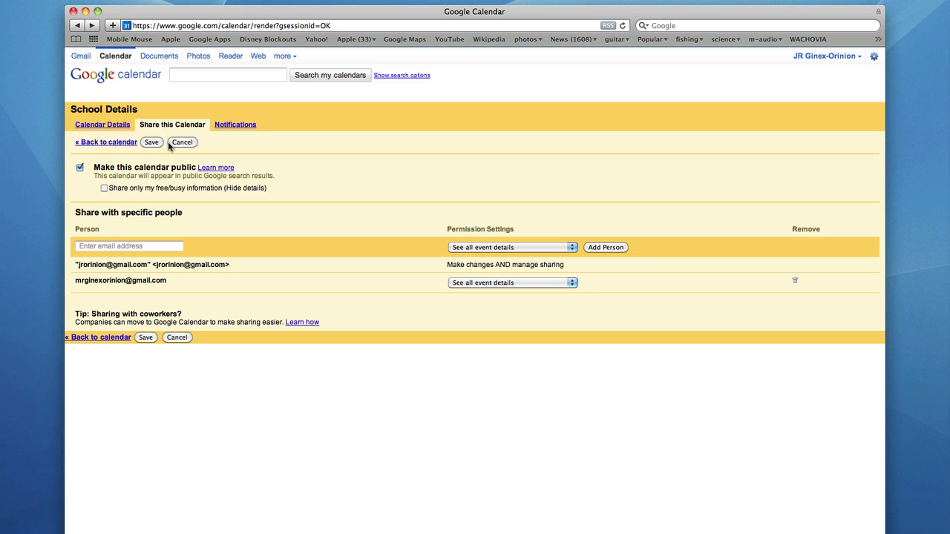
Save the public sharing setting and return to the School calendar's Calendar Details page.
left_click(151, 142)
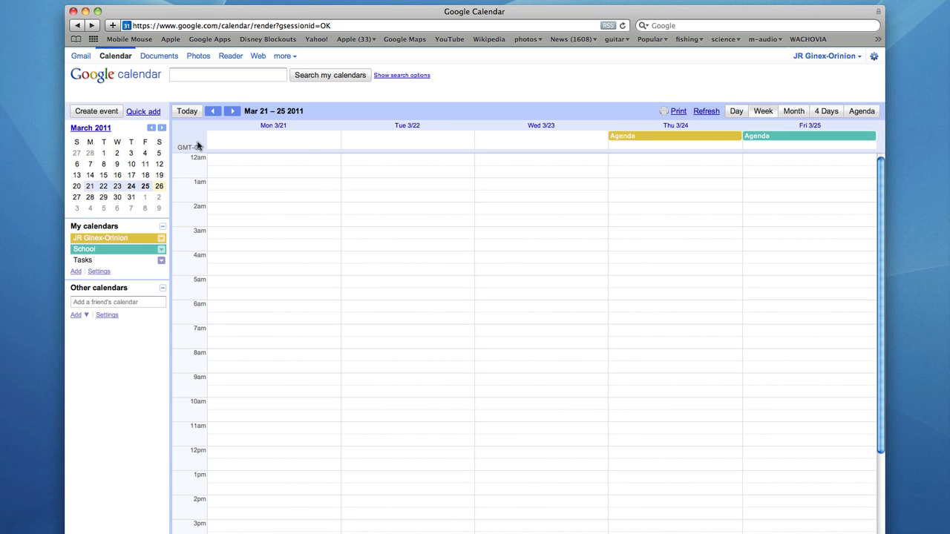
mouse_move(793, 89)
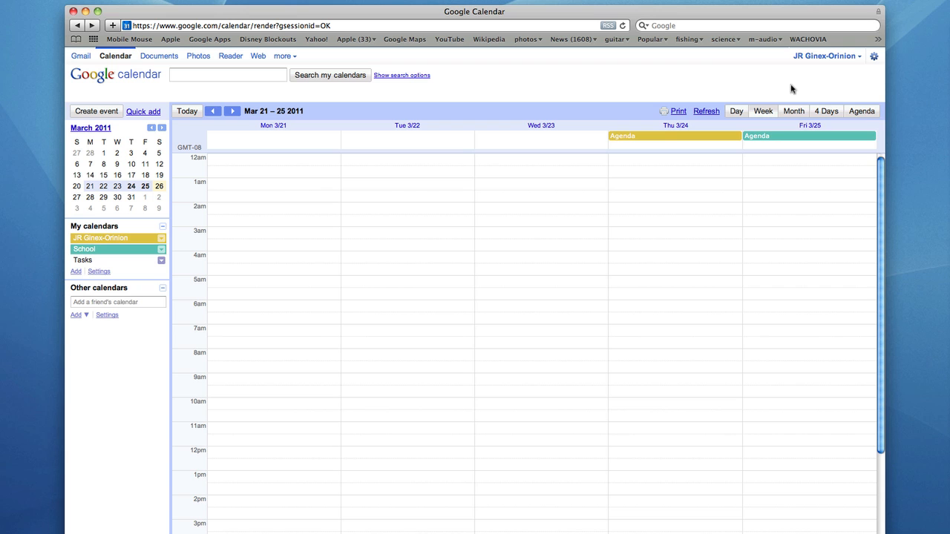
left_click(874, 57)
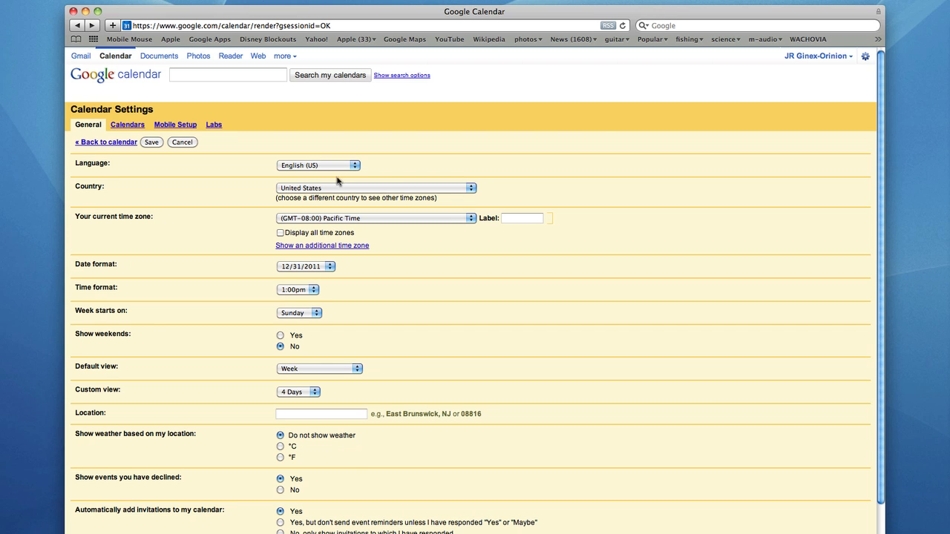
left_click(127, 124)
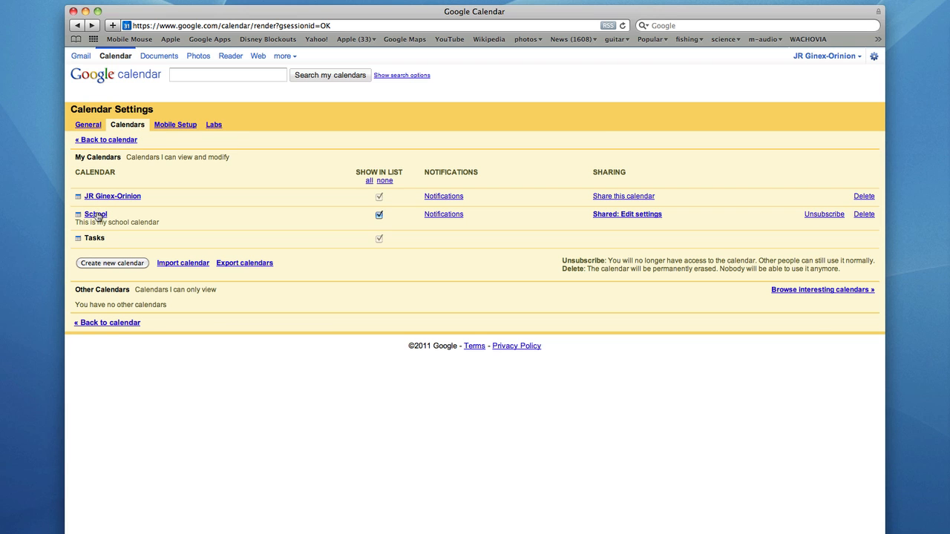
left_click(95, 215)
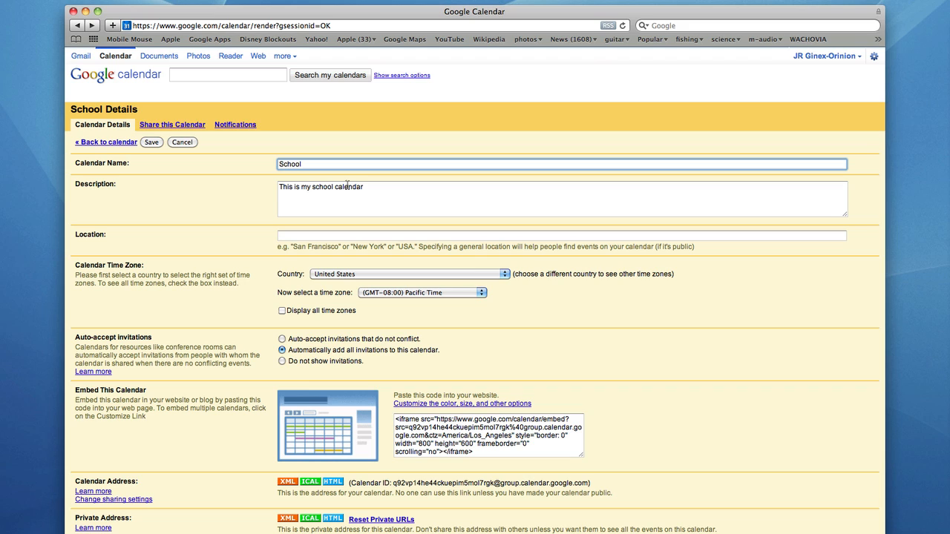
mouse_move(262, 159)
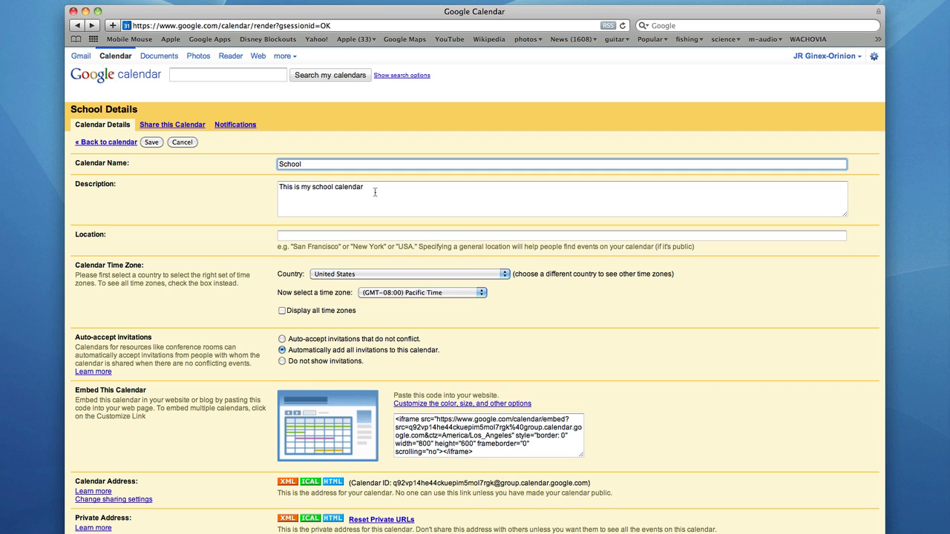
left_click(561, 235)
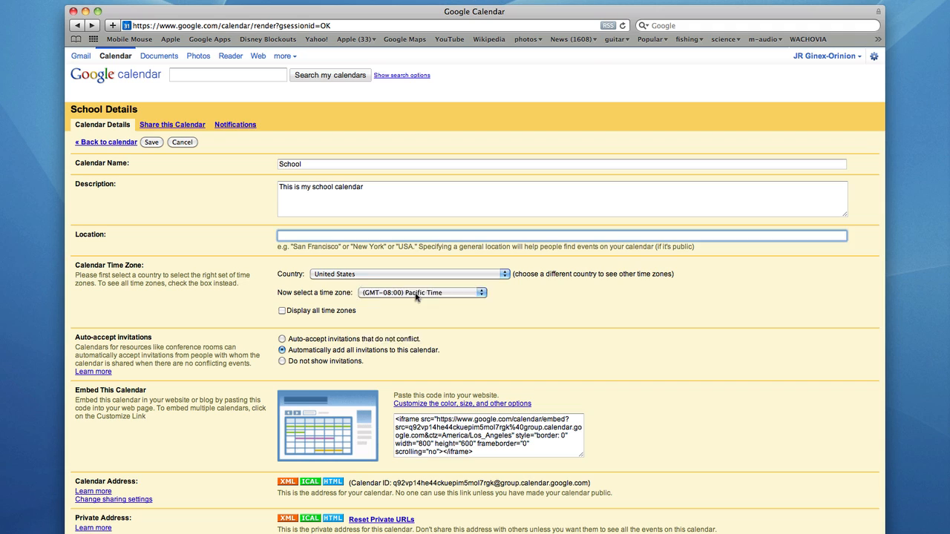
left_click(421, 293)
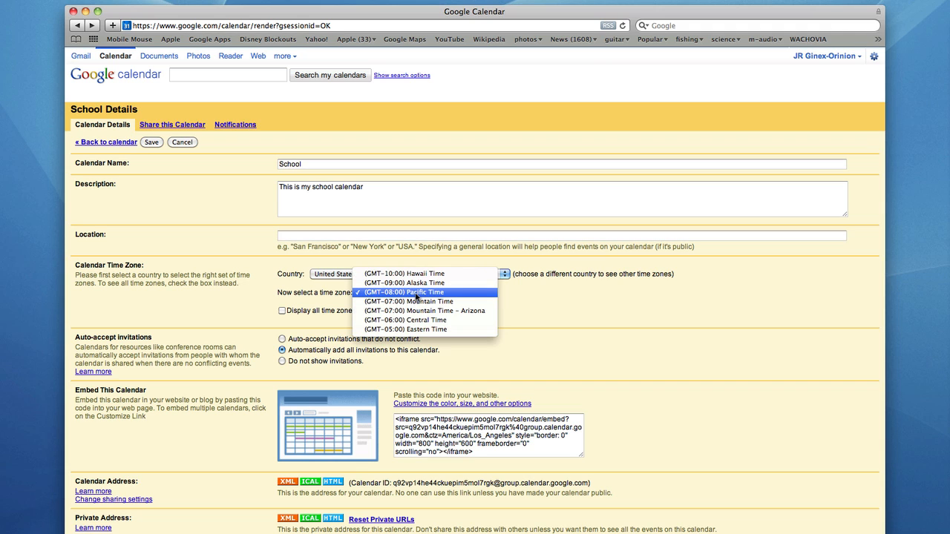
left_click(405, 292)
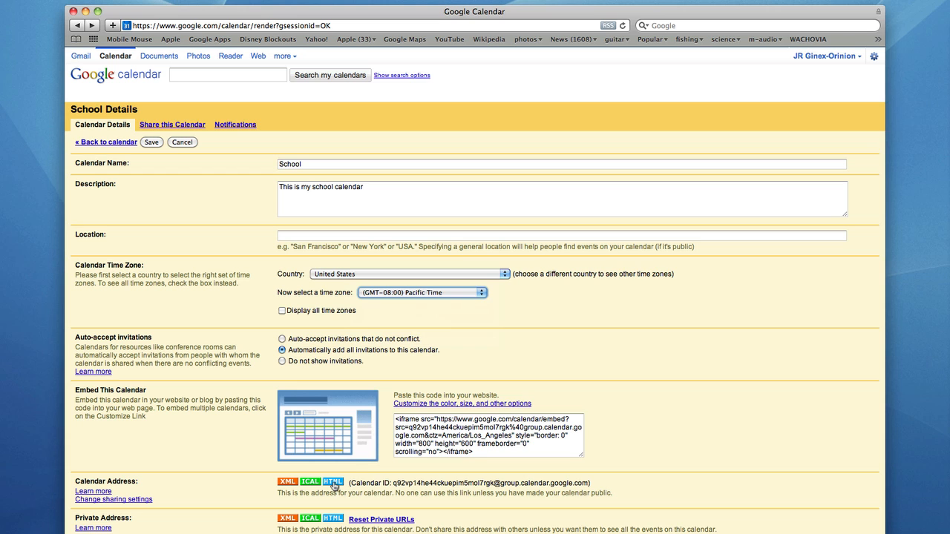
Copy the School calendar's HTML address link and close the Calendar Address window.
left_click(332, 482)
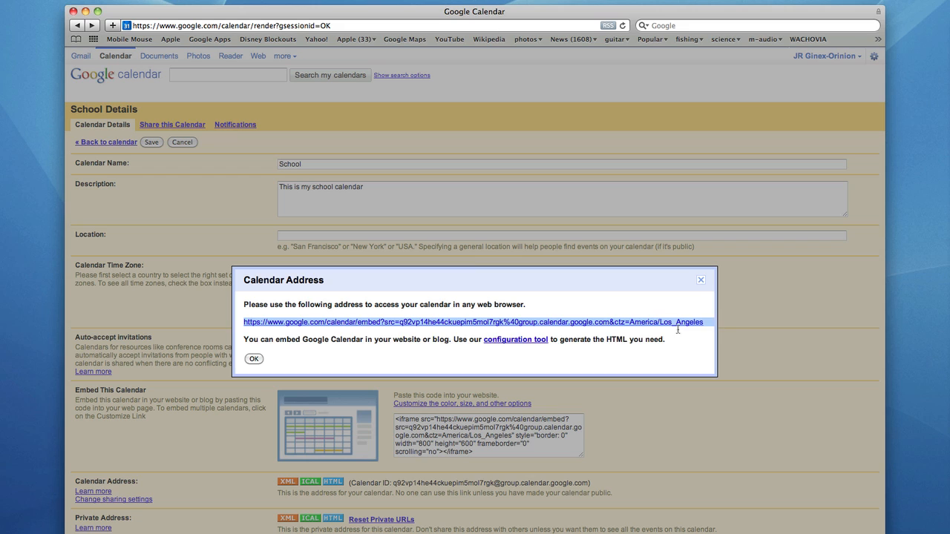
mouse_move(680, 350)
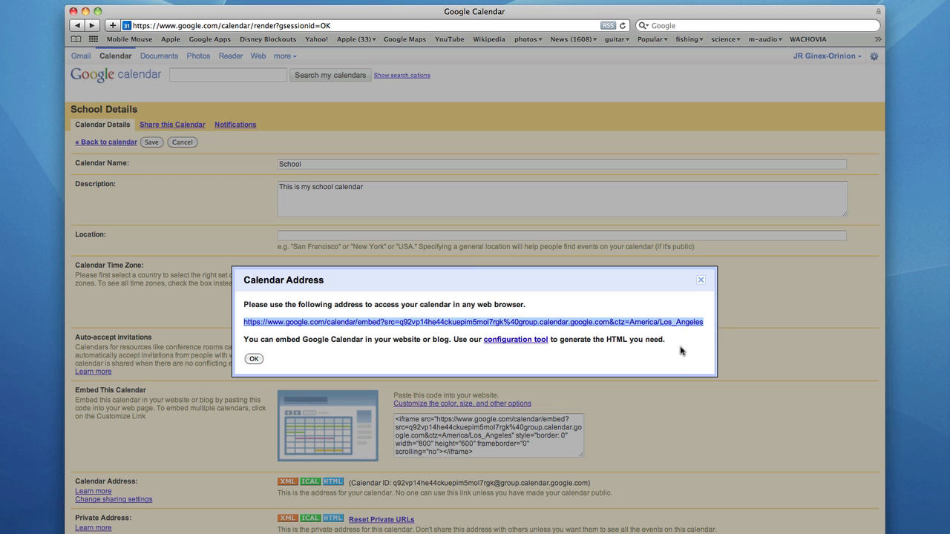
mouse_move(660, 353)
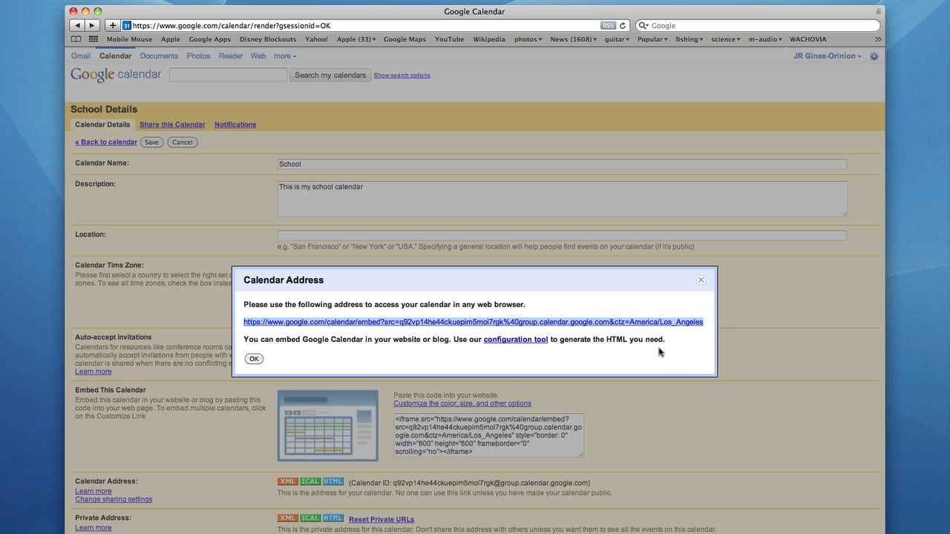
mouse_move(653, 352)
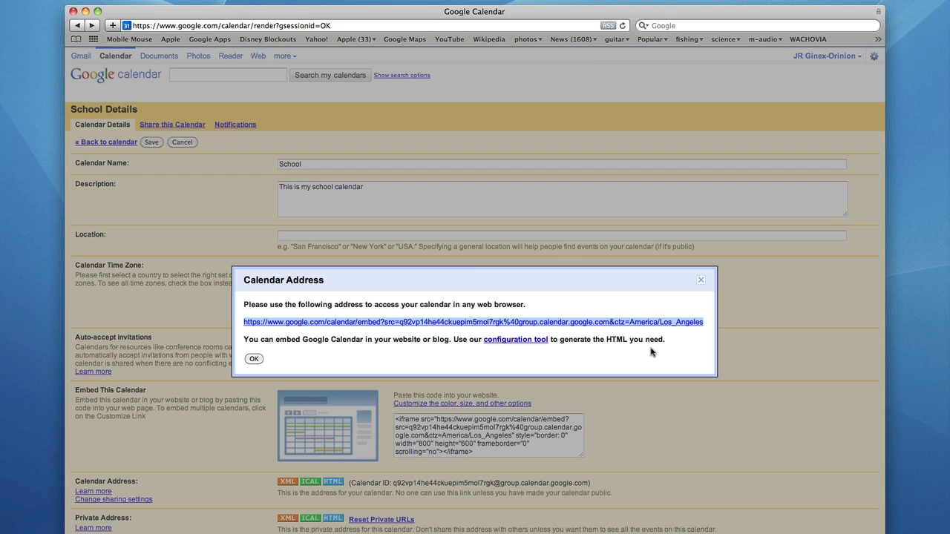
mouse_move(647, 353)
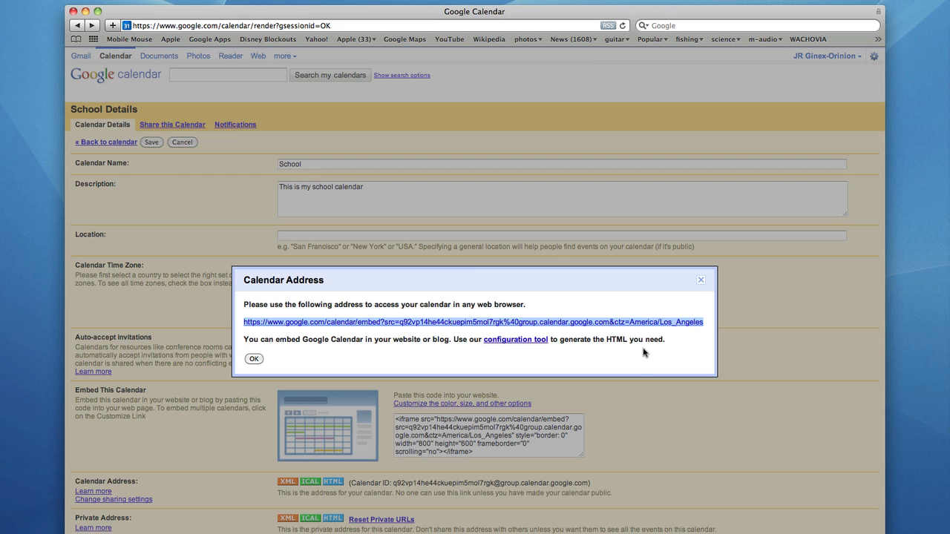
mouse_move(476, 327)
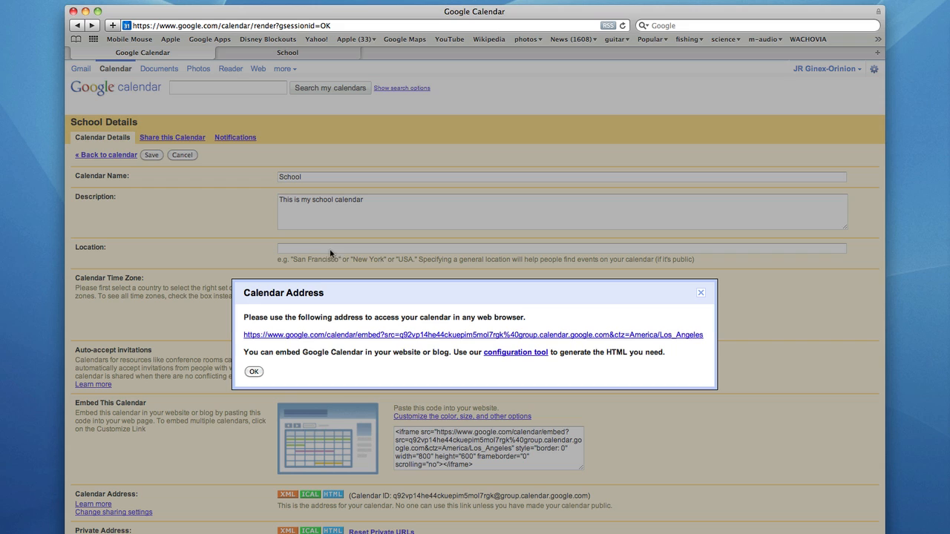
mouse_move(255, 373)
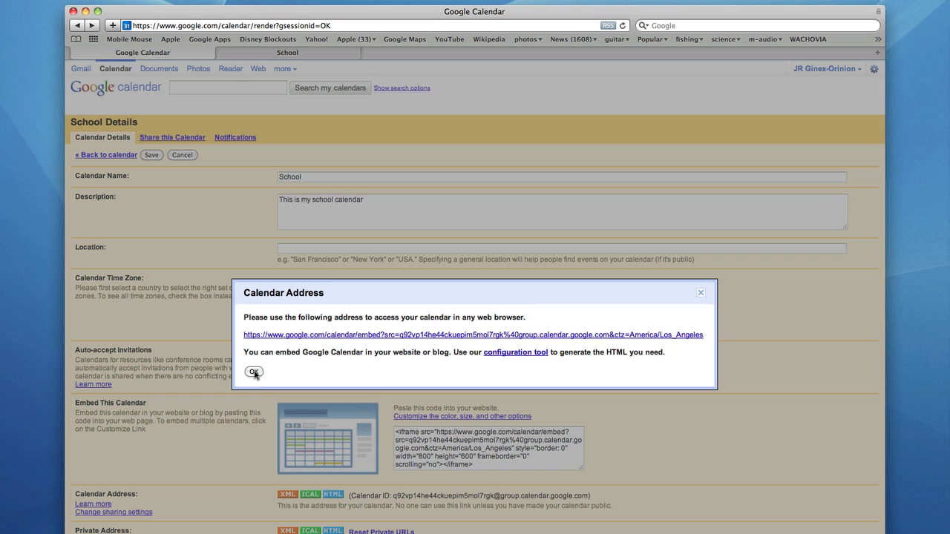
mouse_move(215, 344)
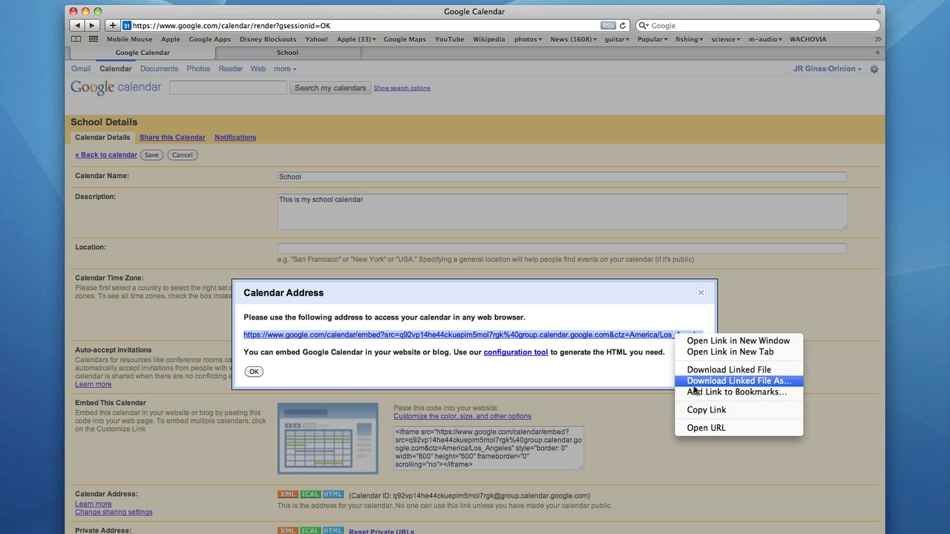
left_click(309, 374)
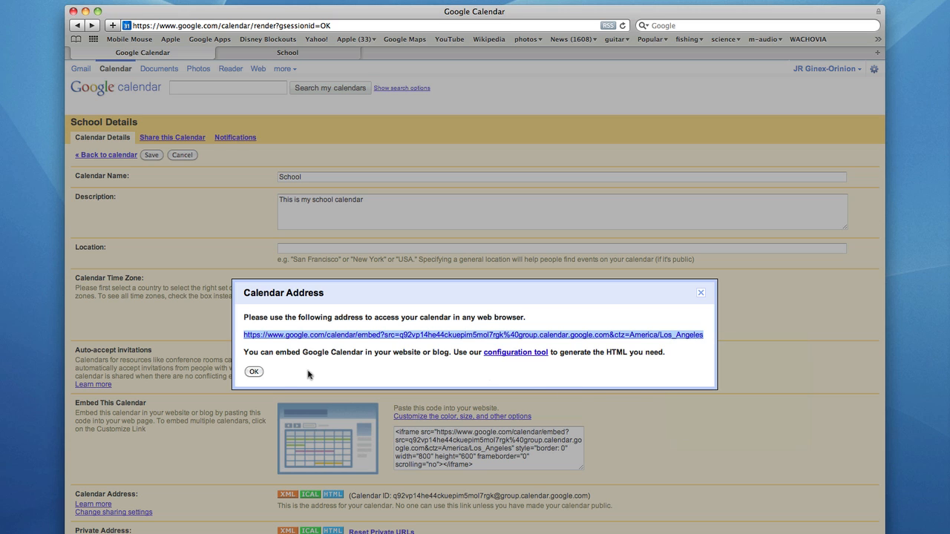
left_click(254, 372)
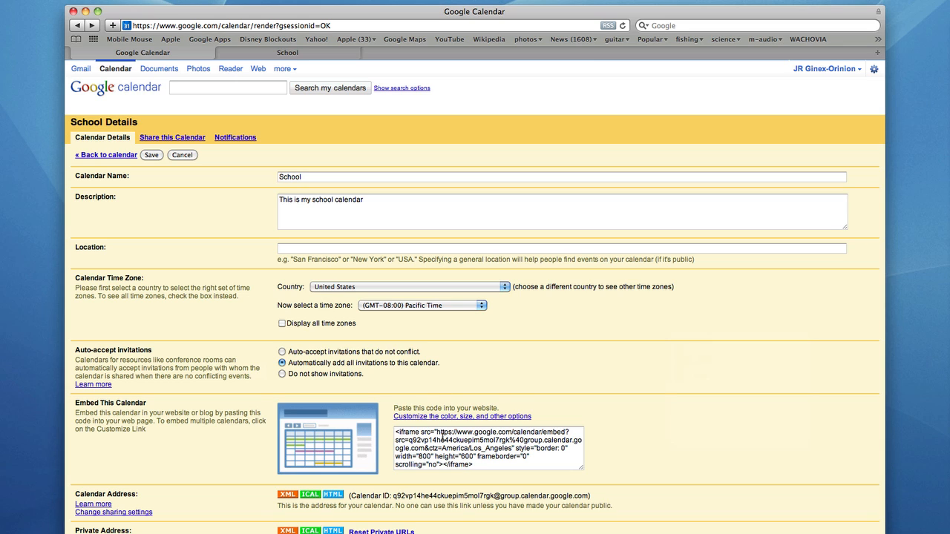
Launch 'Customize the color, size, and other options' from the School calendar's embed code area.
left_click(488, 448)
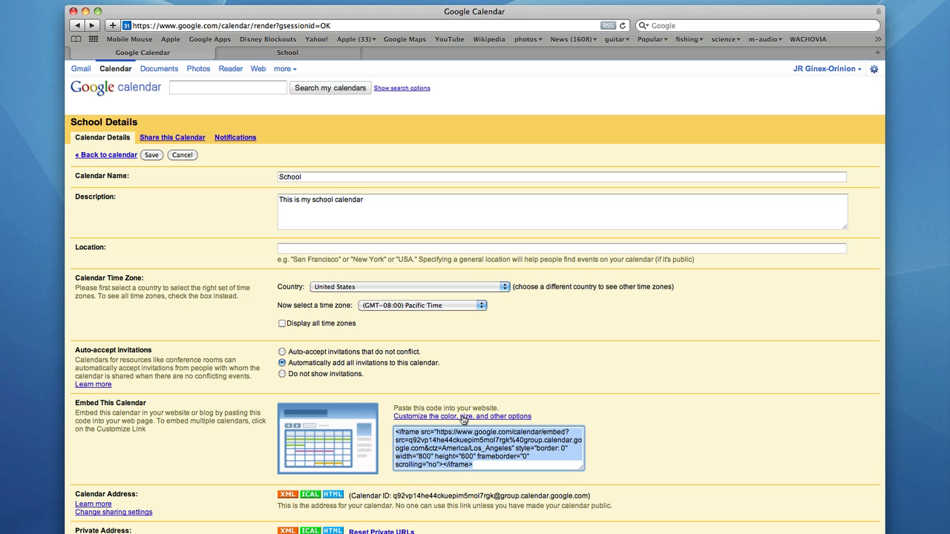
left_click(462, 416)
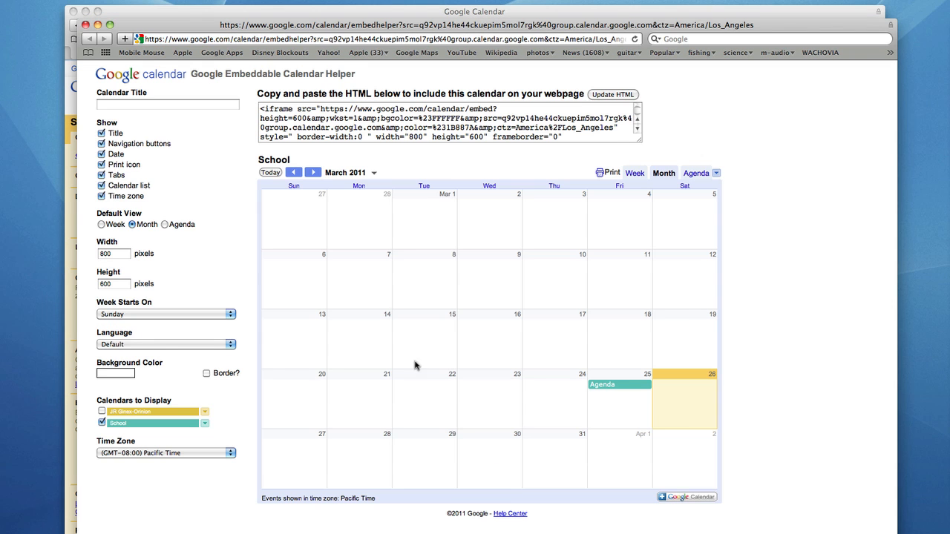
Enter 'School' as the embedded calendar's title.
left_click(167, 104)
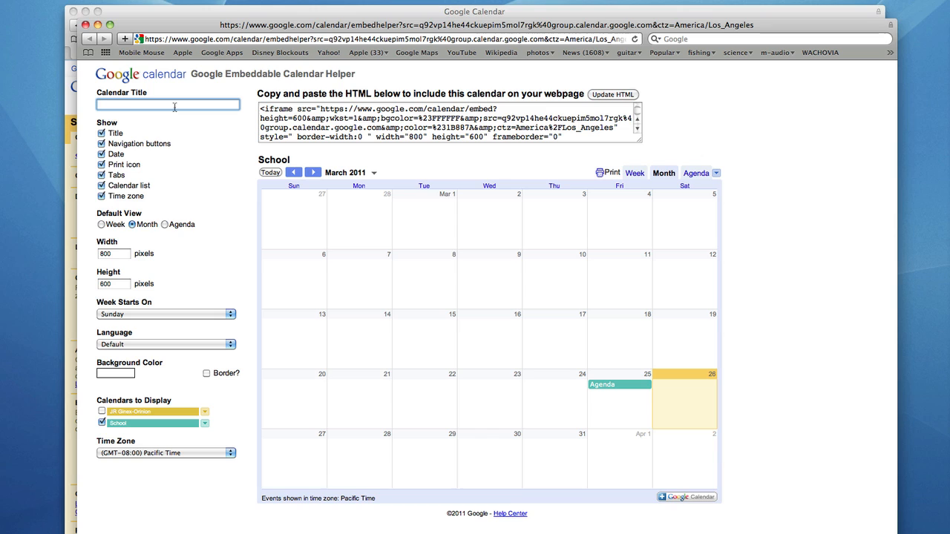
type("School")
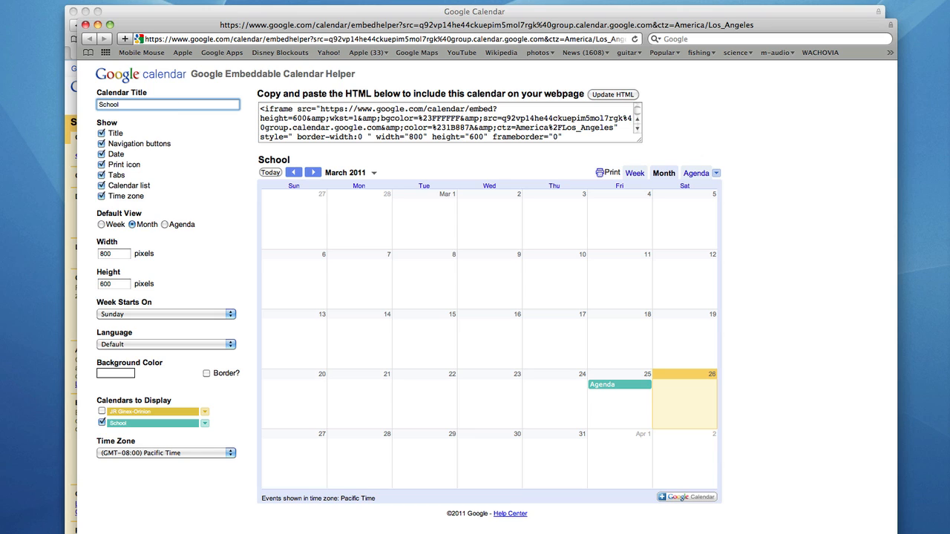
mouse_move(174, 127)
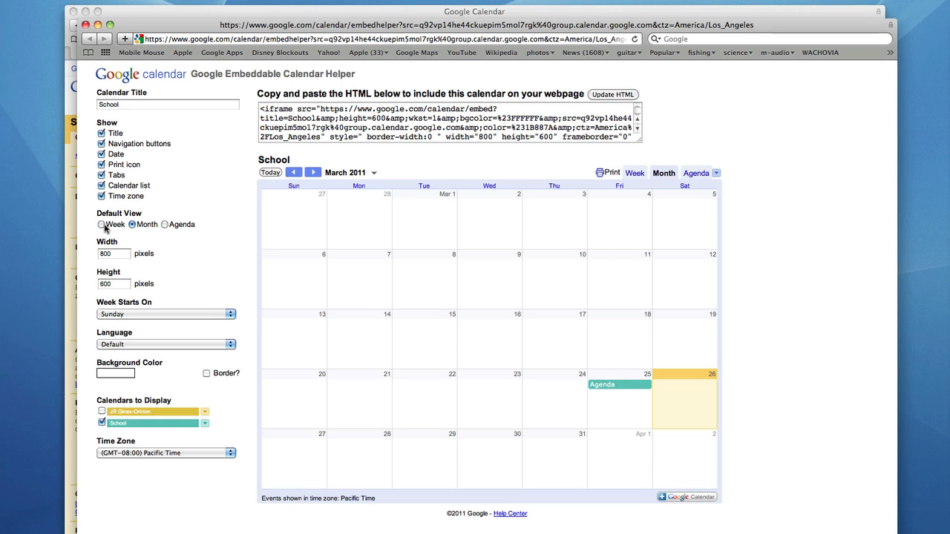
mouse_move(165, 228)
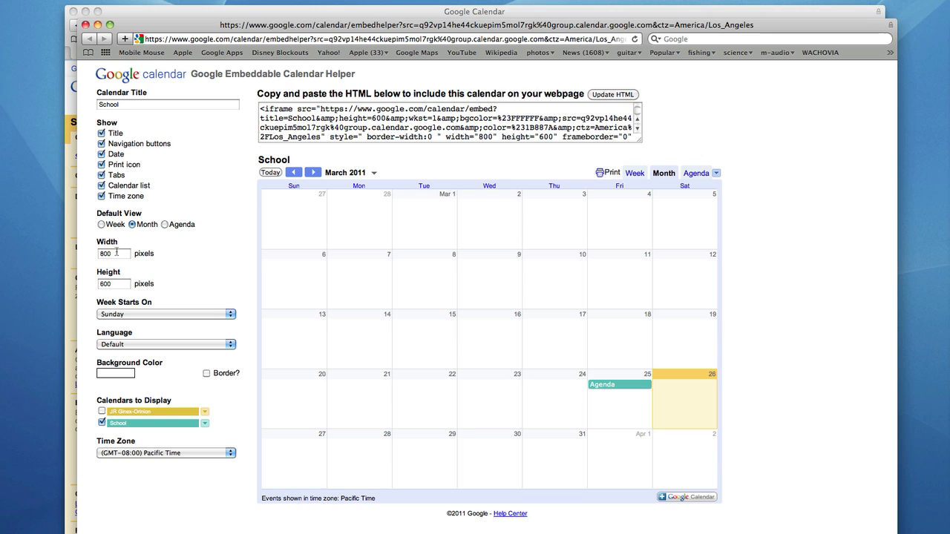
mouse_move(124, 280)
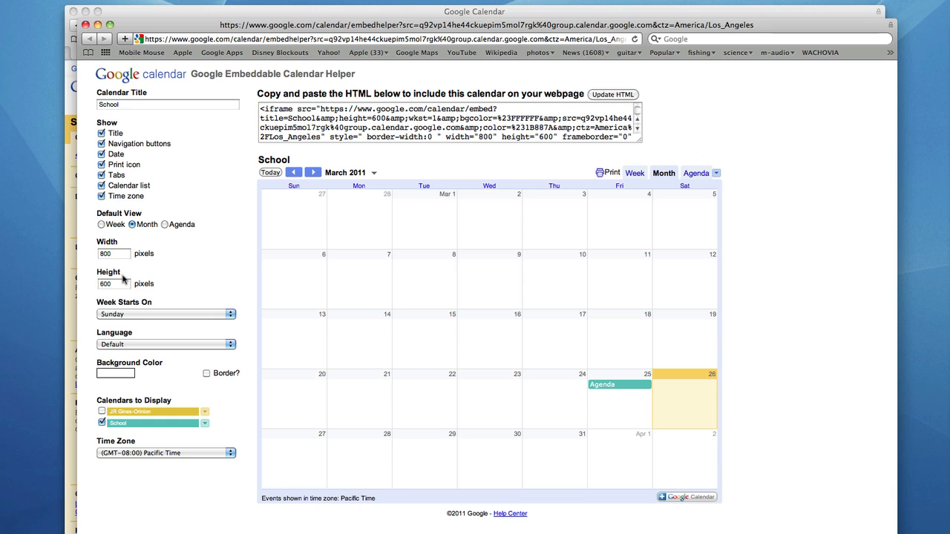
left_click(165, 313)
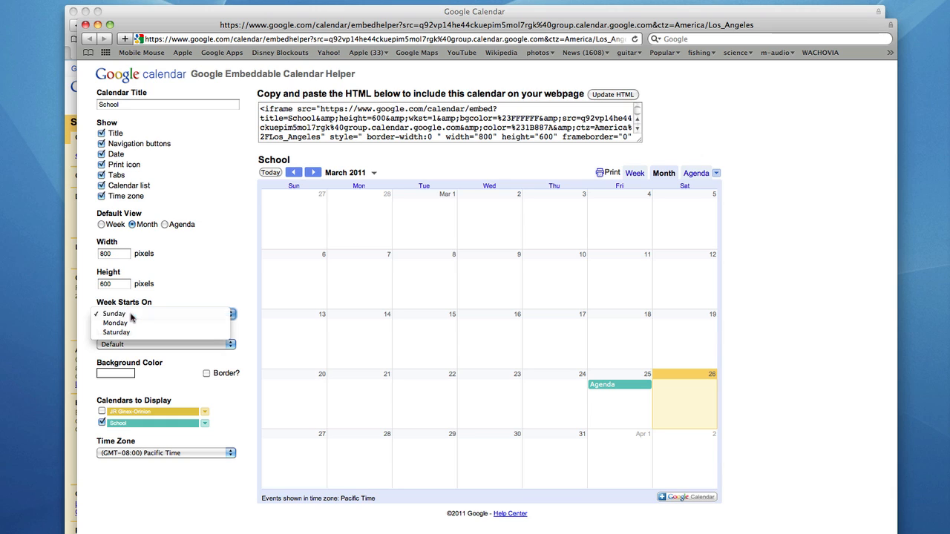
left_click(114, 313)
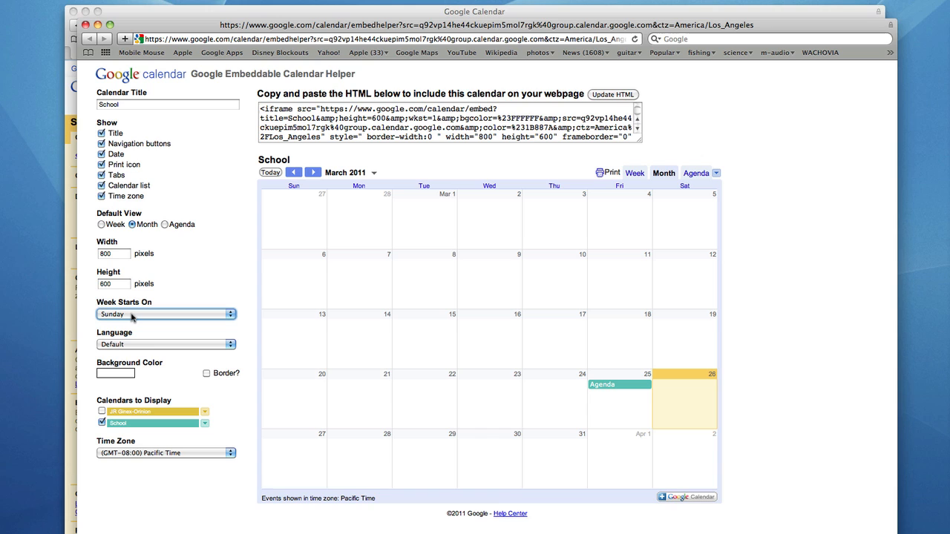
left_click(165, 343)
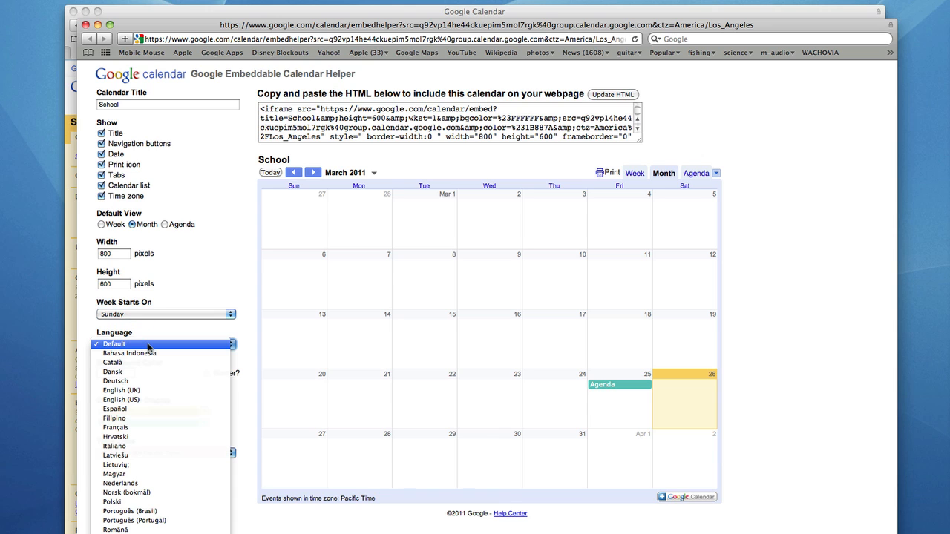
left_click(114, 344)
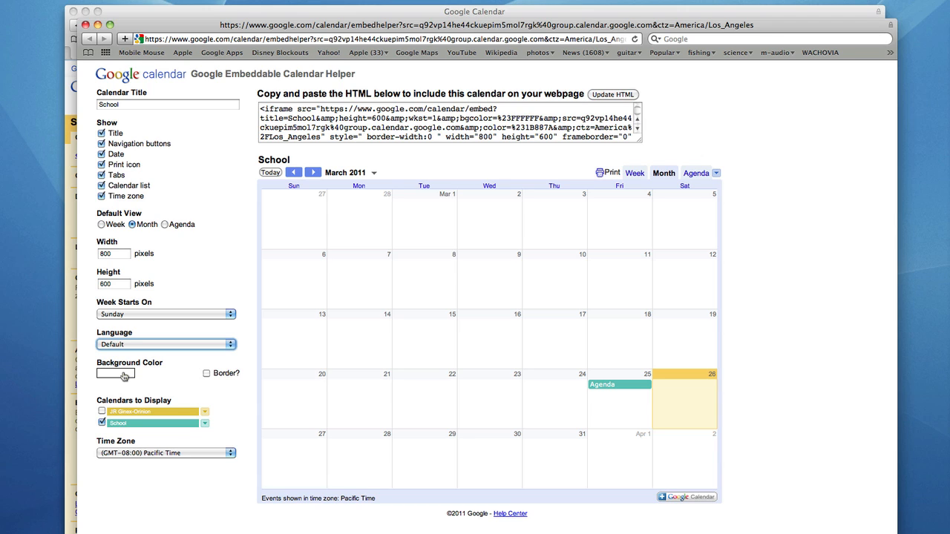
mouse_move(125, 377)
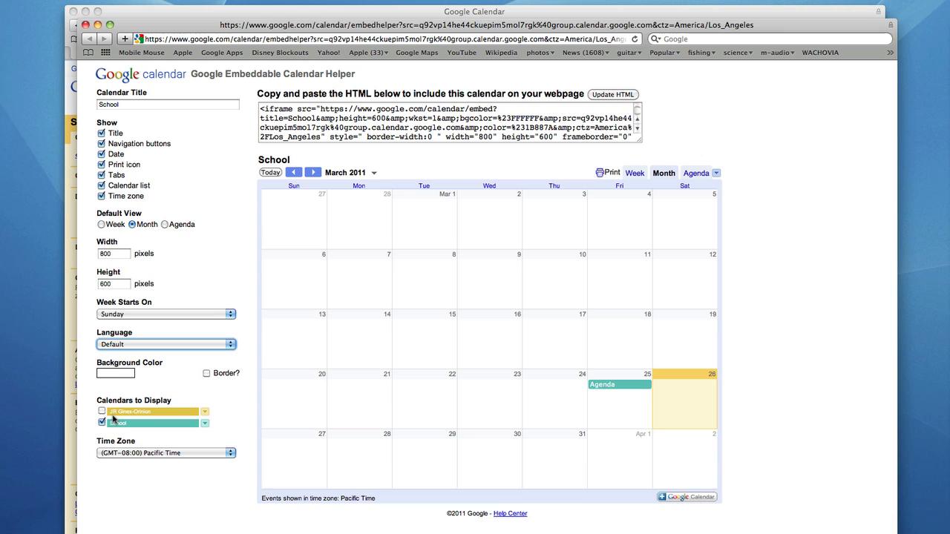
left_click(101, 411)
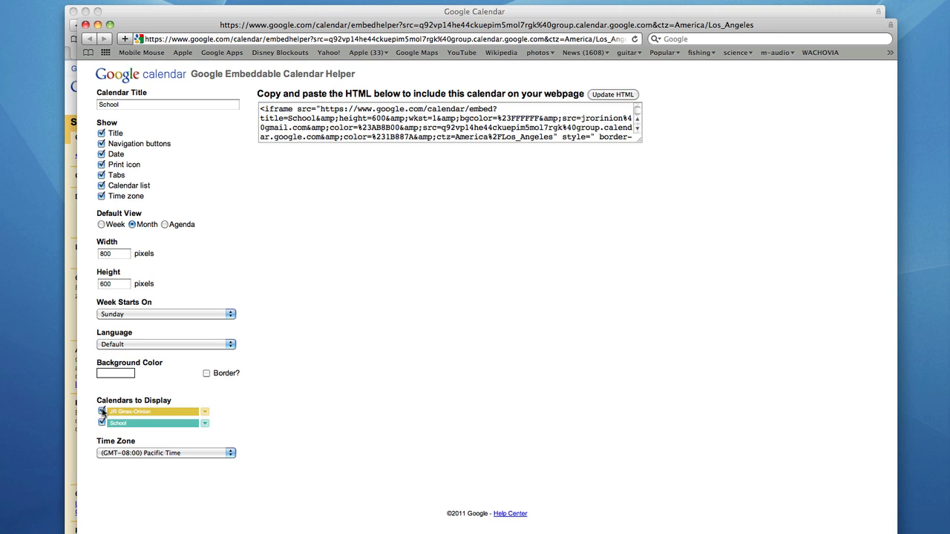
left_click(612, 94)
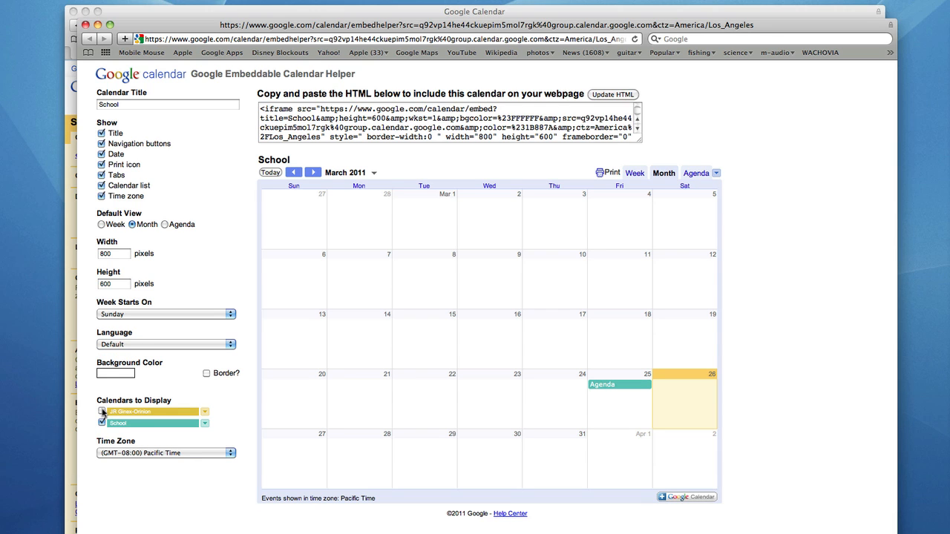
left_click(102, 411)
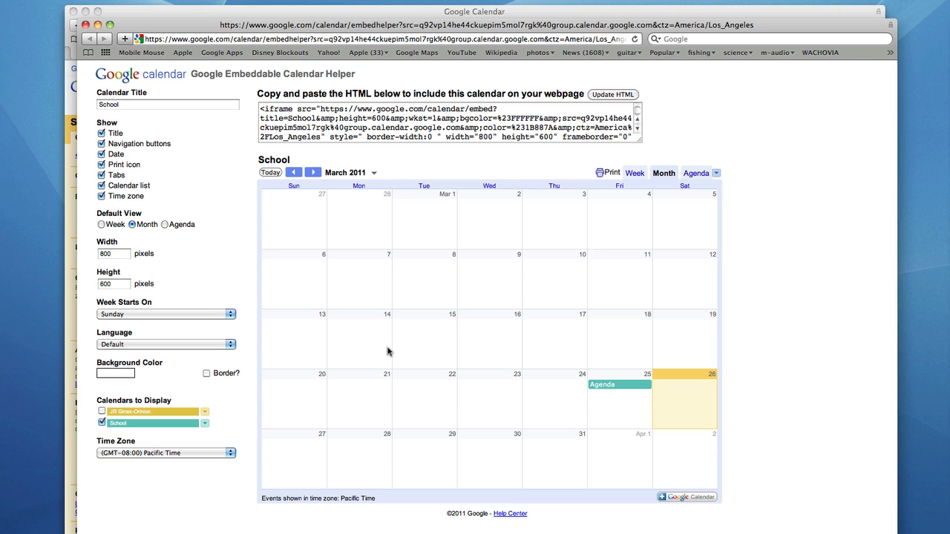
mouse_move(618, 96)
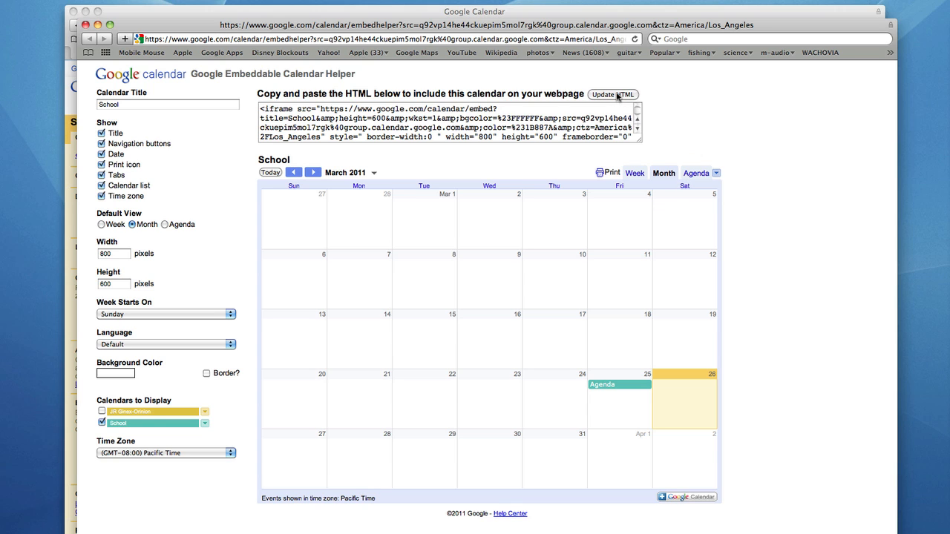
Regenerate the School calendar's embed code with Update HTML and select it.
left_click(611, 94)
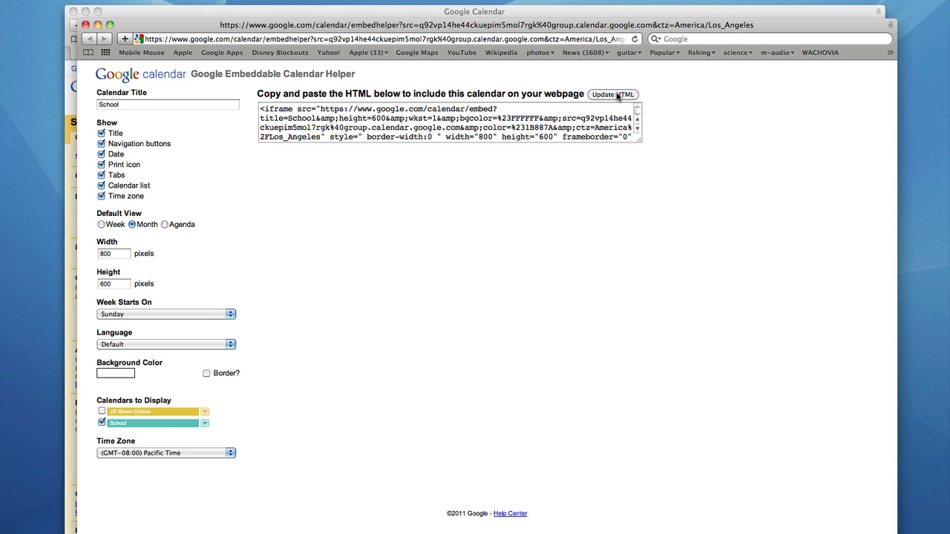
left_click(612, 95)
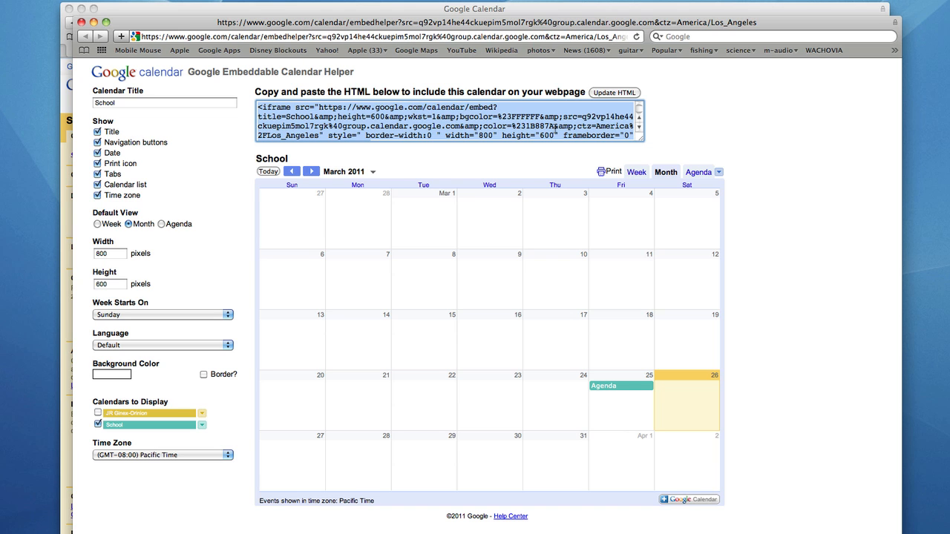
mouse_move(282, 340)
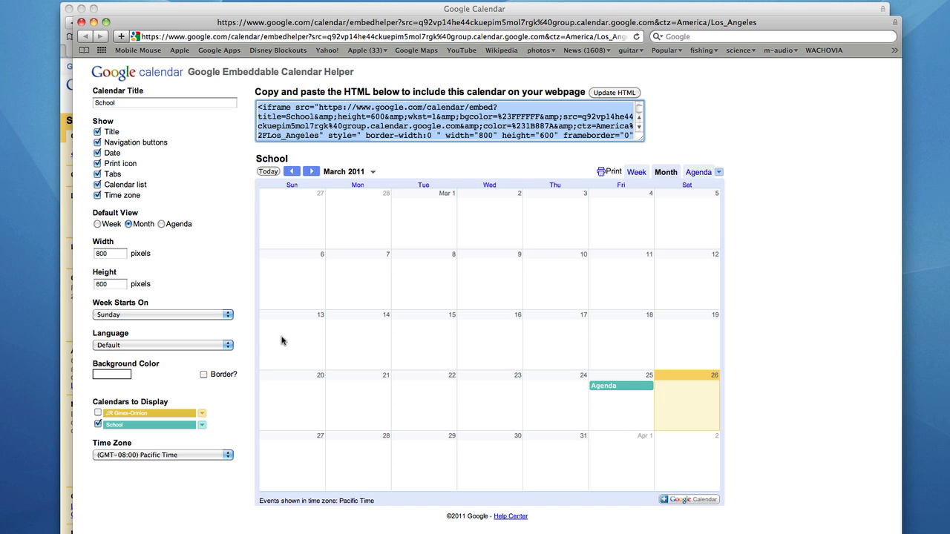